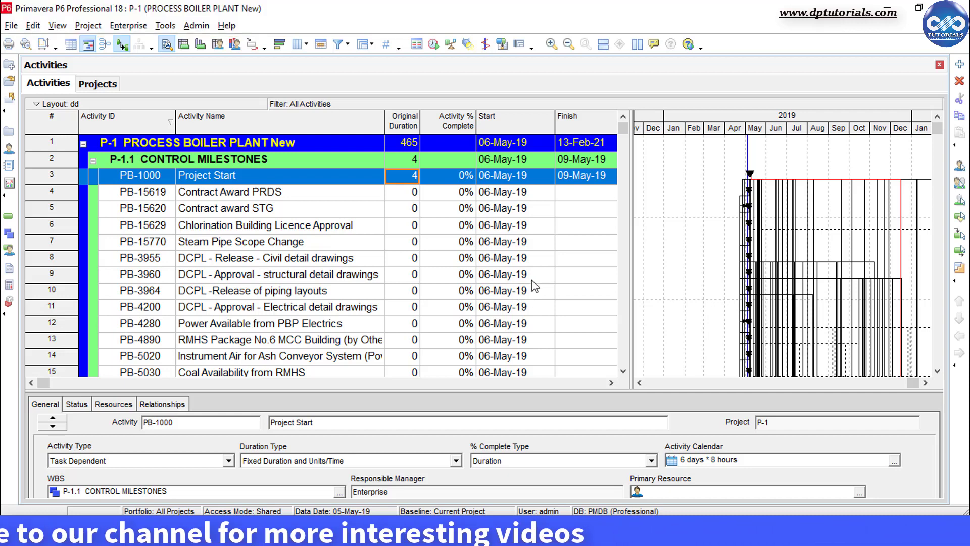
# Step: Collapse project P-1 to its row, then expand the WBS and all activities
pyautogui.rightClick(266, 225)
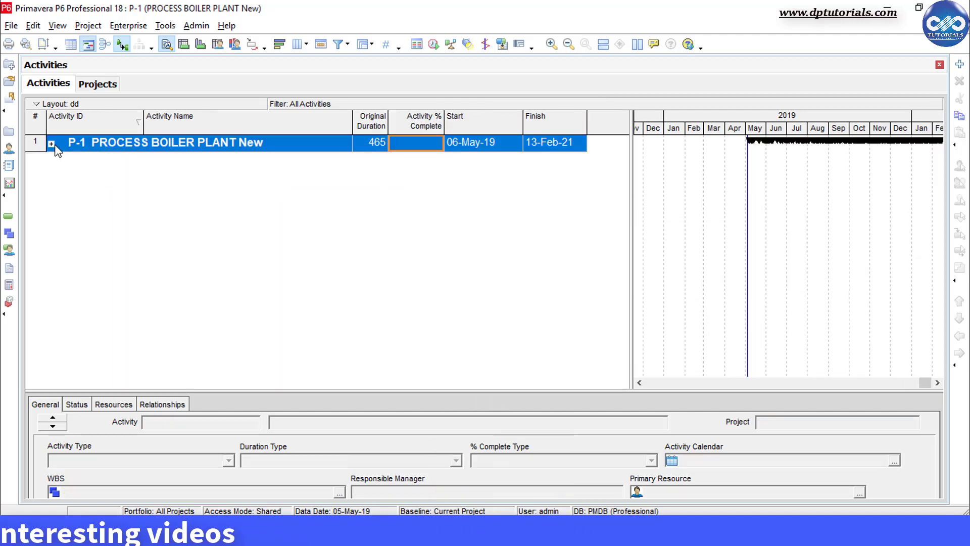
pyautogui.click(52, 142)
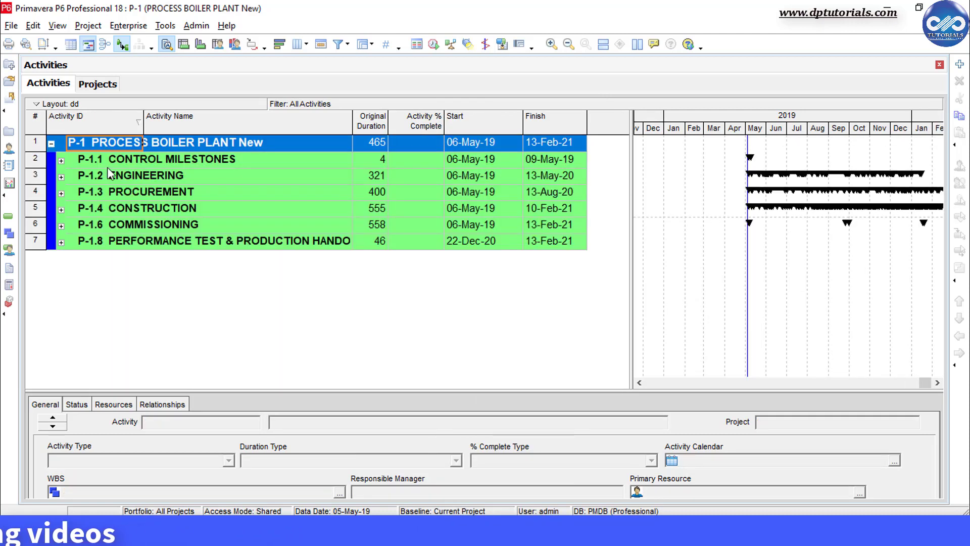
pyautogui.moveTo(548, 179)
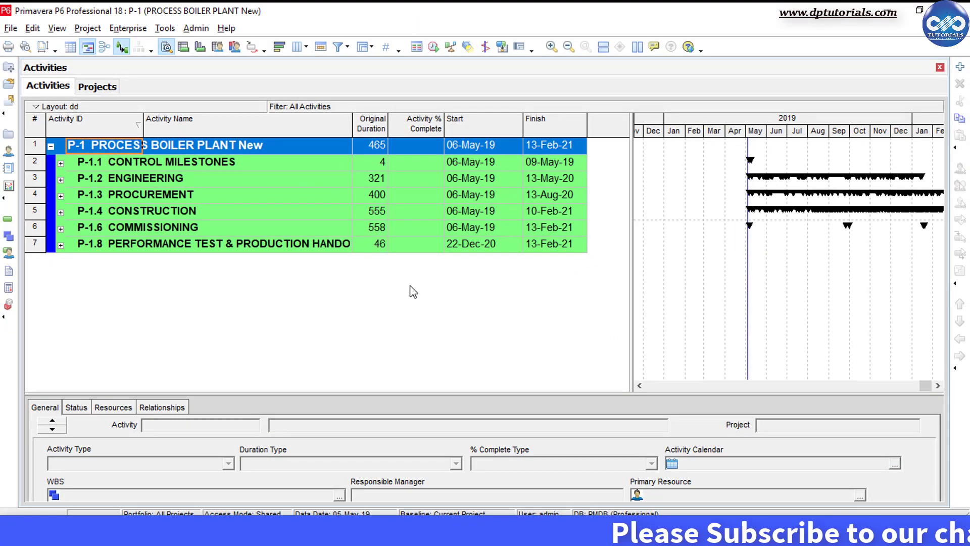
pyautogui.rightClick(163, 178)
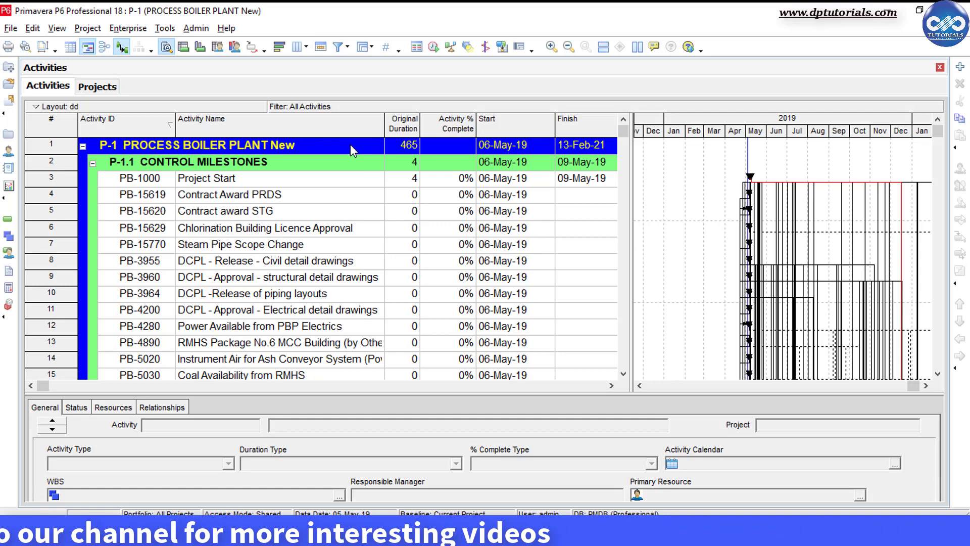
# Step: Start a new global change from Tools > Global Change
pyautogui.click(165, 28)
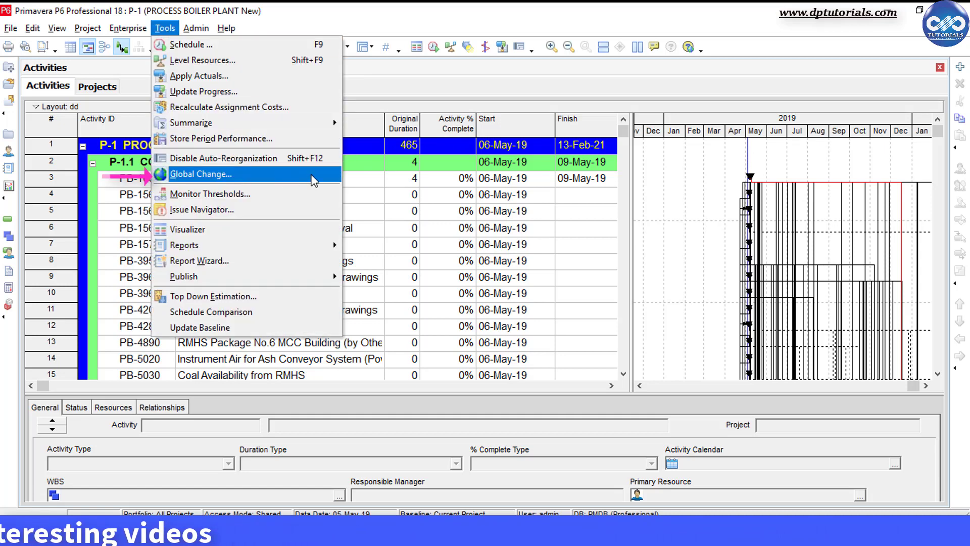
pyautogui.click(200, 174)
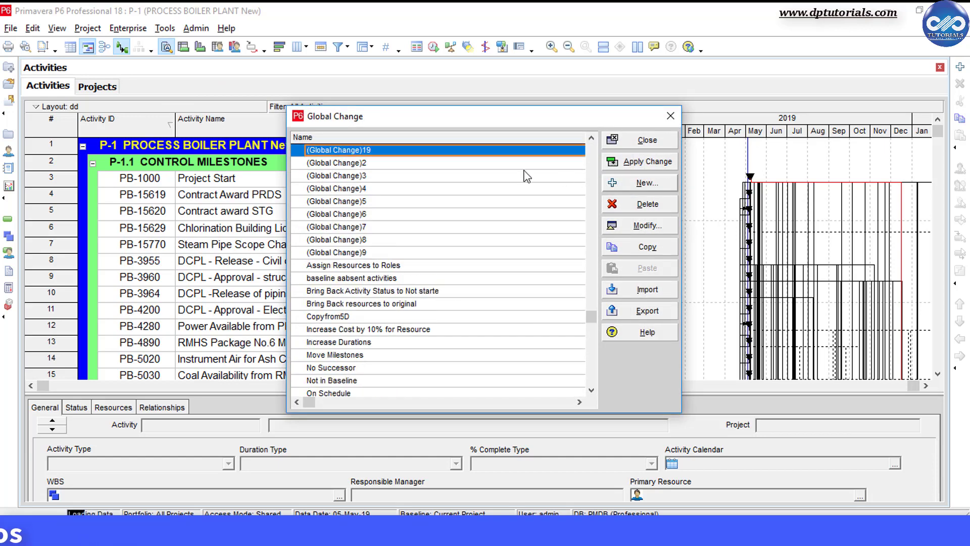
pyautogui.click(647, 226)
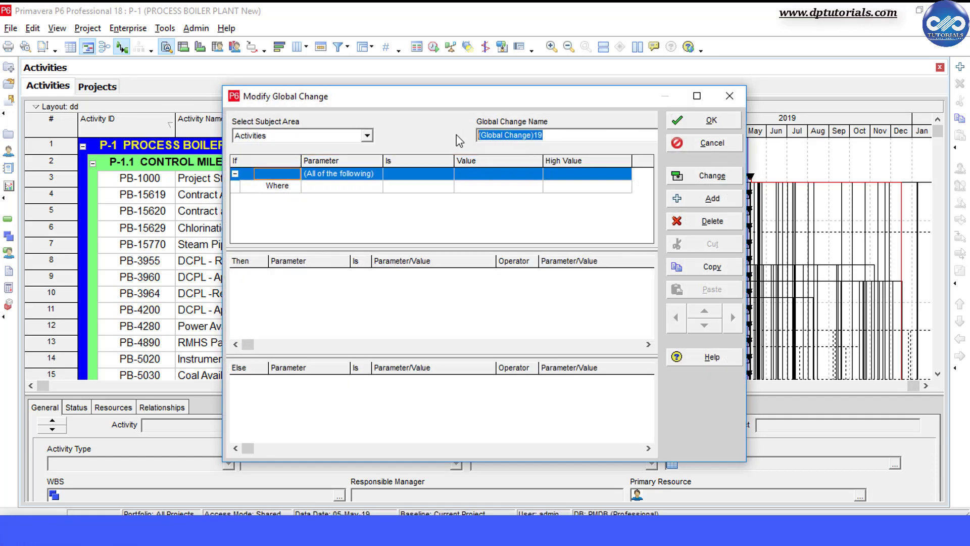
# Step: Name the global change 'Schedule Crashing' with Activities as its subject area
pyautogui.write('Schedule C')
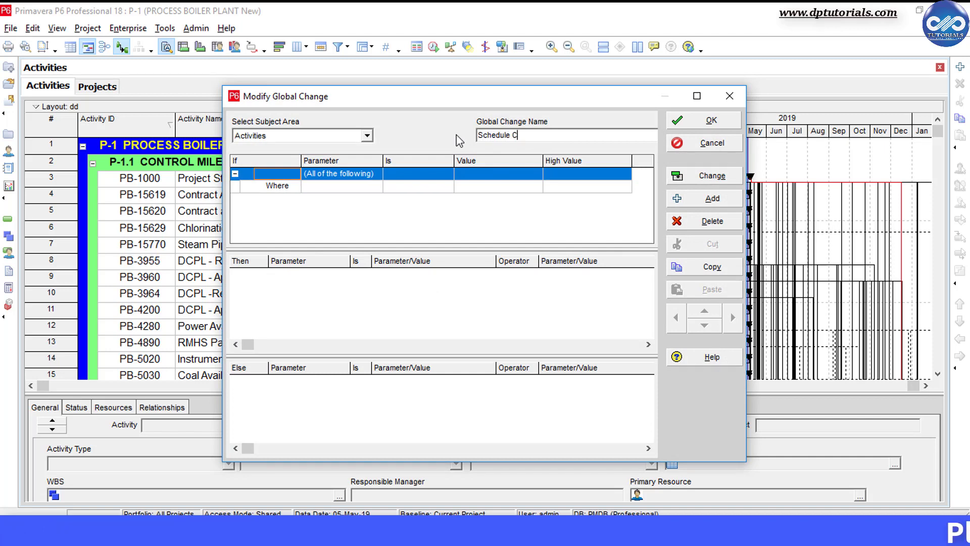
pyautogui.write('rashing')
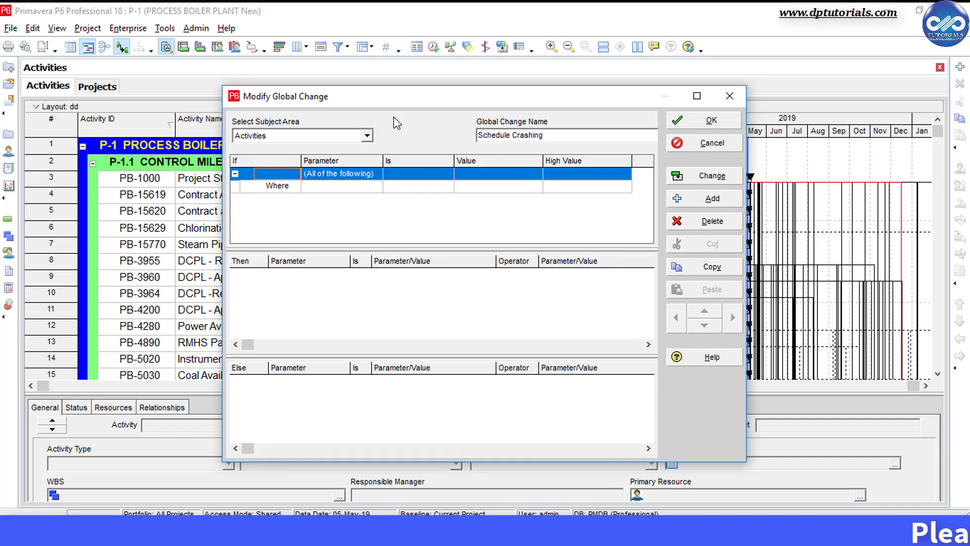
pyautogui.click(366, 135)
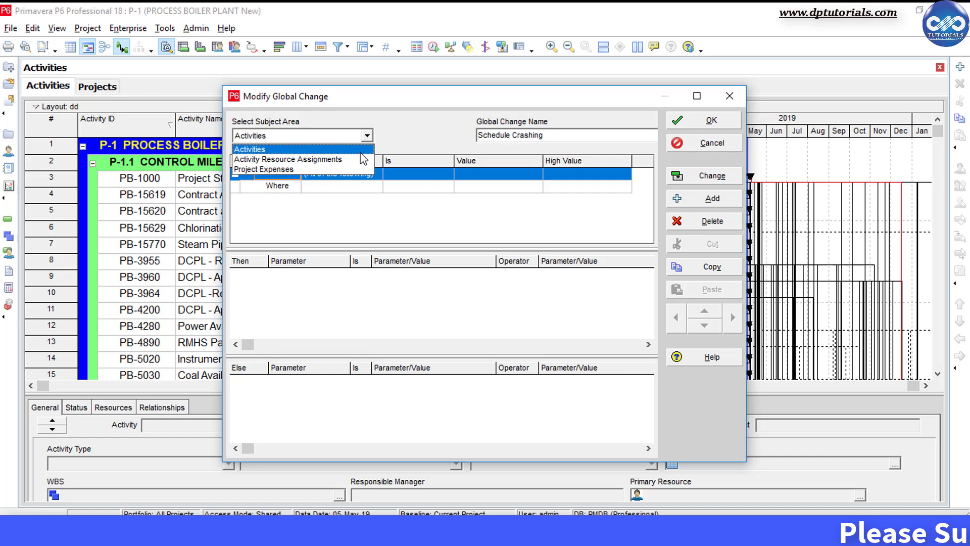
pyautogui.click(249, 149)
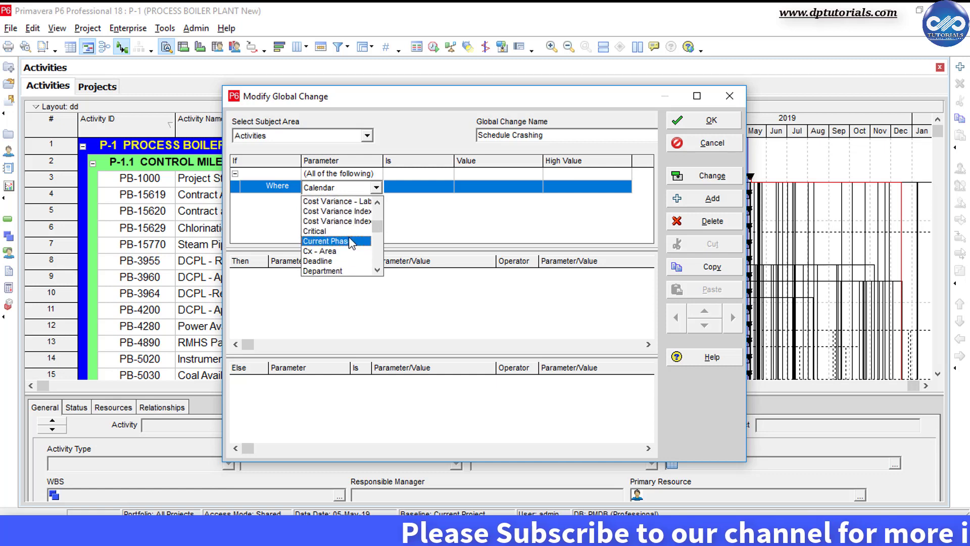
# Step: Where Critical equals Yes, set Remaining Duration to Remaining Duration minus 8h
pyautogui.click(314, 230)
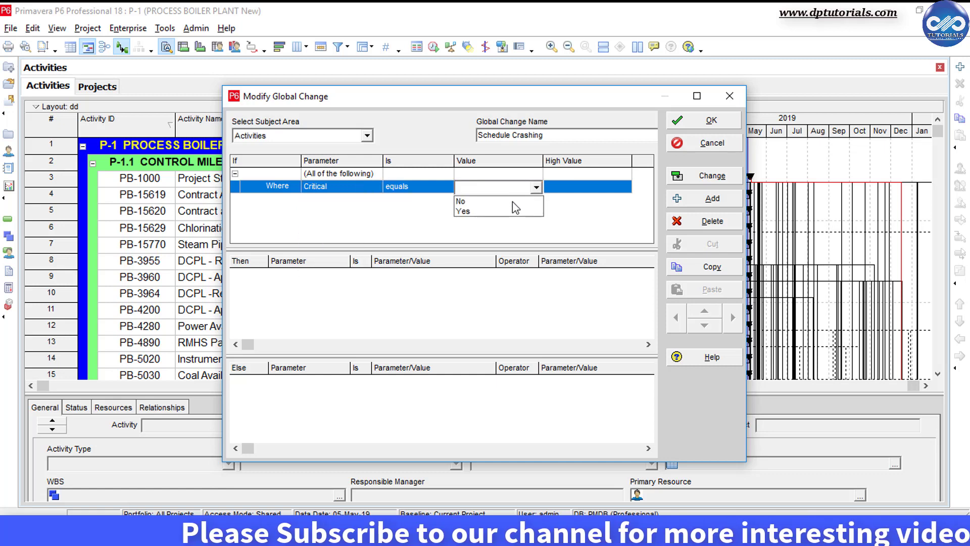
pyautogui.click(463, 211)
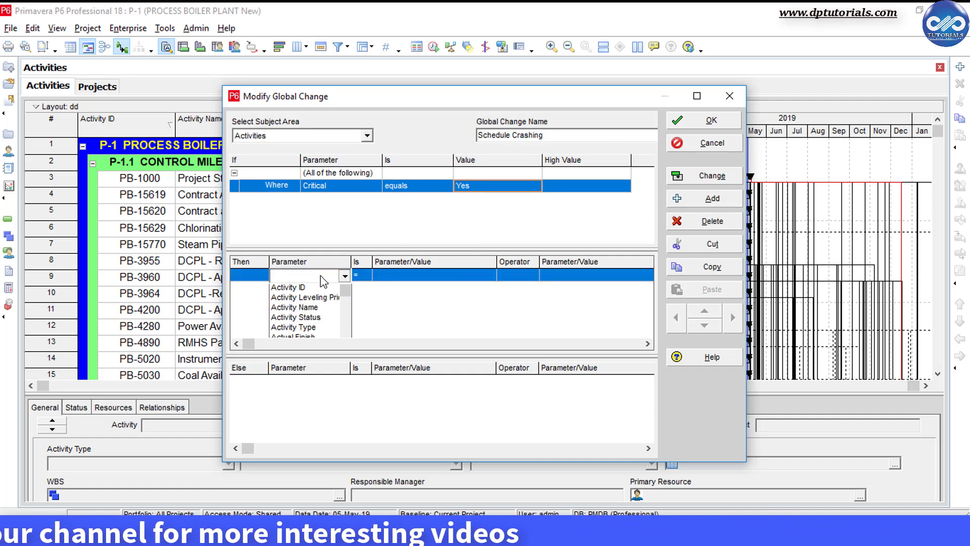
pyautogui.click(305, 274)
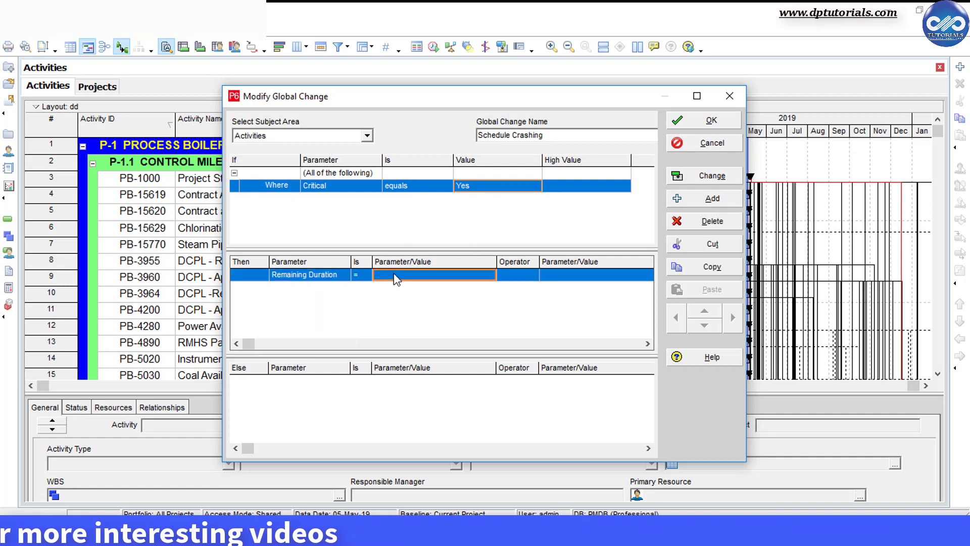
pyautogui.click(434, 274)
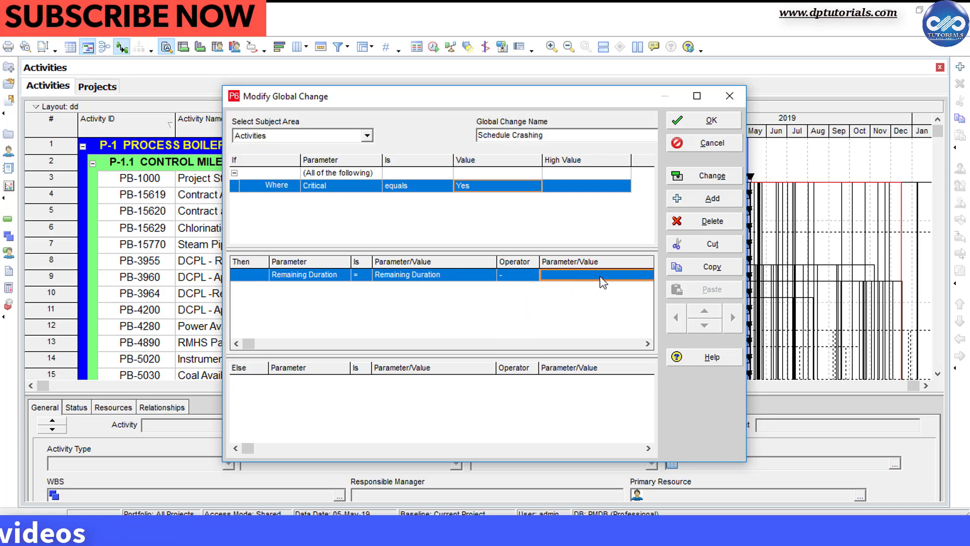
pyautogui.write('0h')
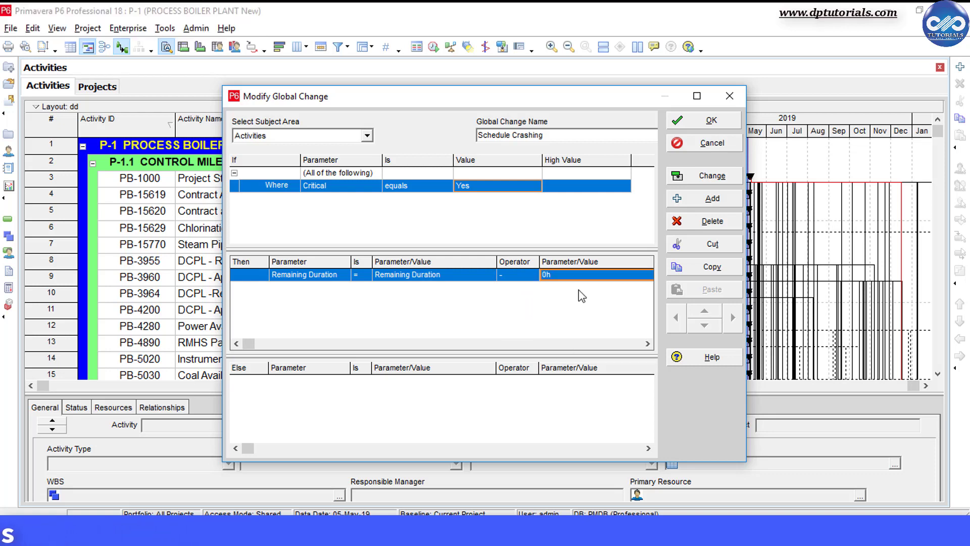
pyautogui.write('8h')
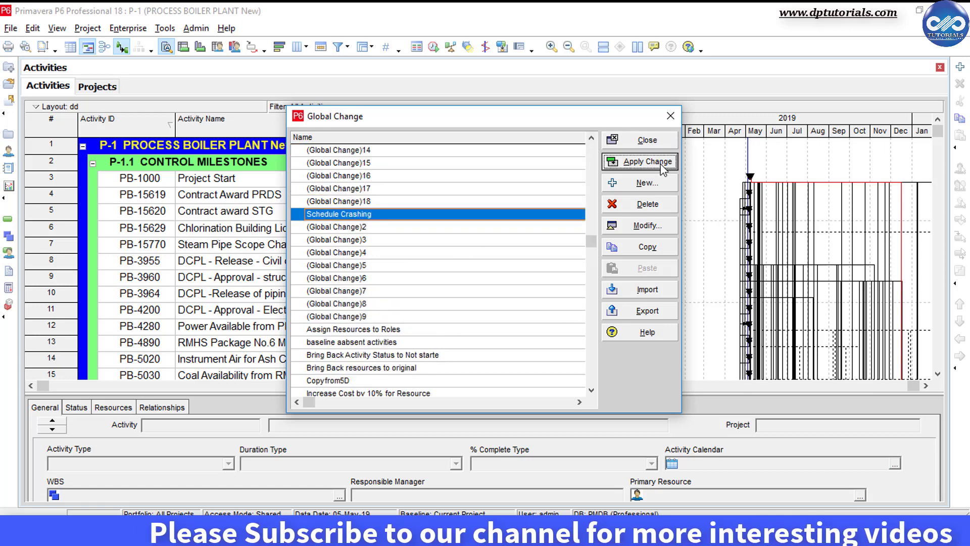
# Step: Run Schedule Crashing, commit the duration cuts without saving a log, and close the list
pyautogui.click(647, 161)
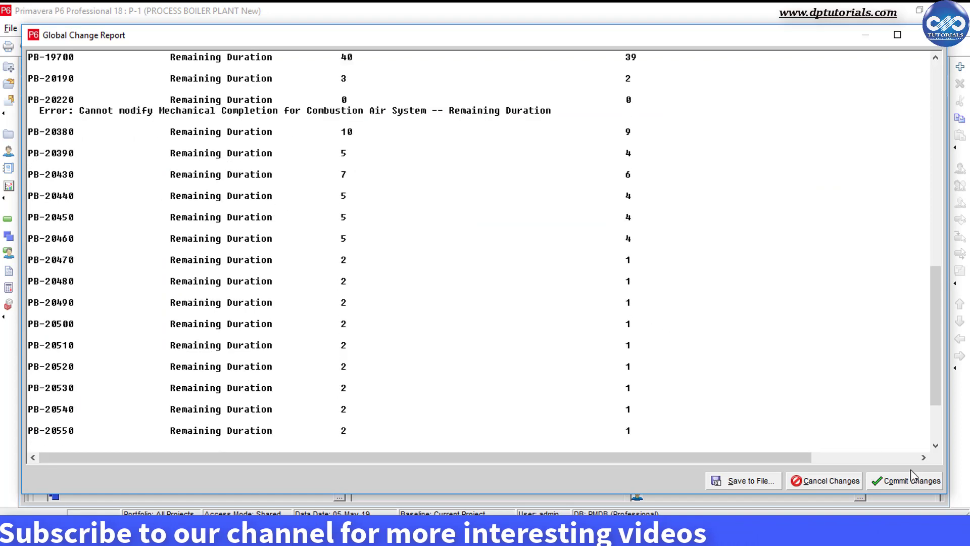
pyautogui.click(911, 480)
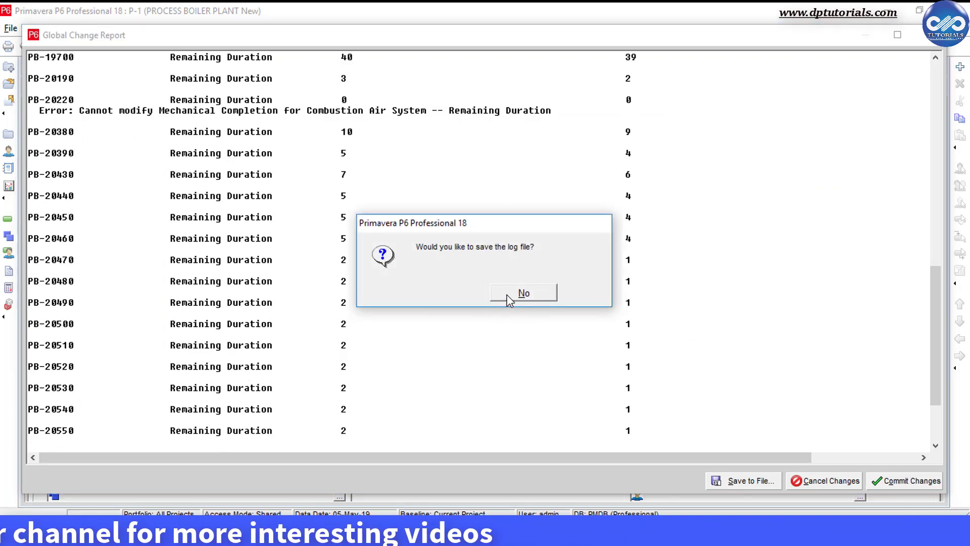
pyautogui.click(523, 293)
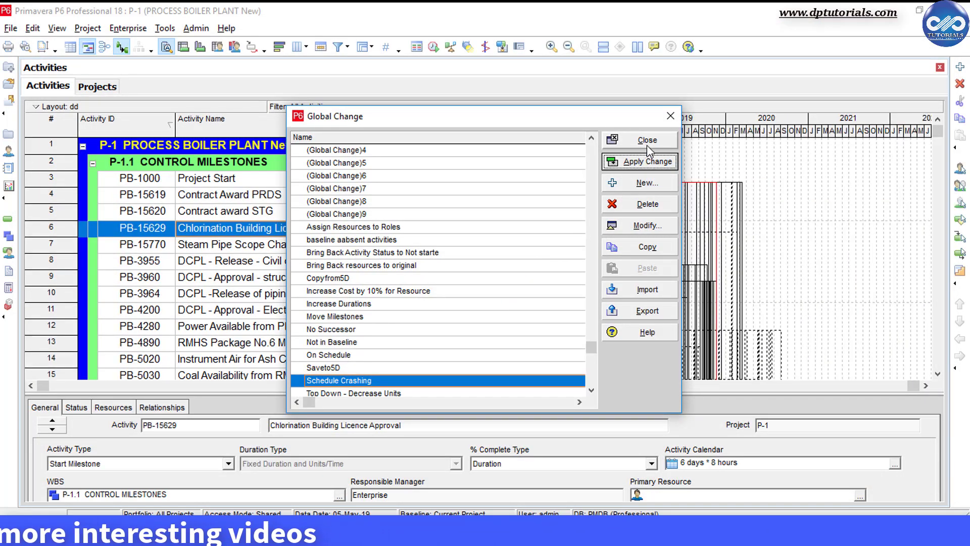
pyautogui.click(646, 139)
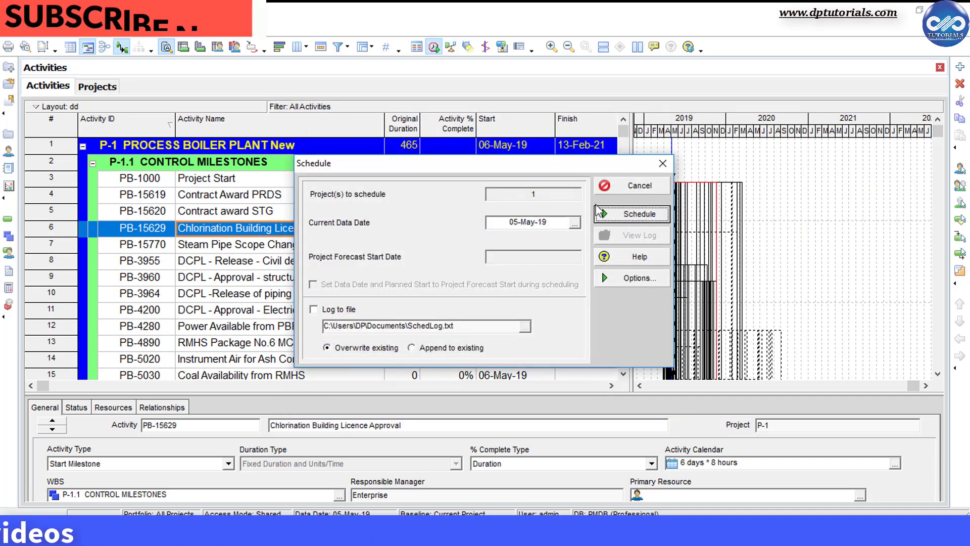
# Step: Reschedule project P-1, confirming past the shared-mode warning
pyautogui.click(638, 213)
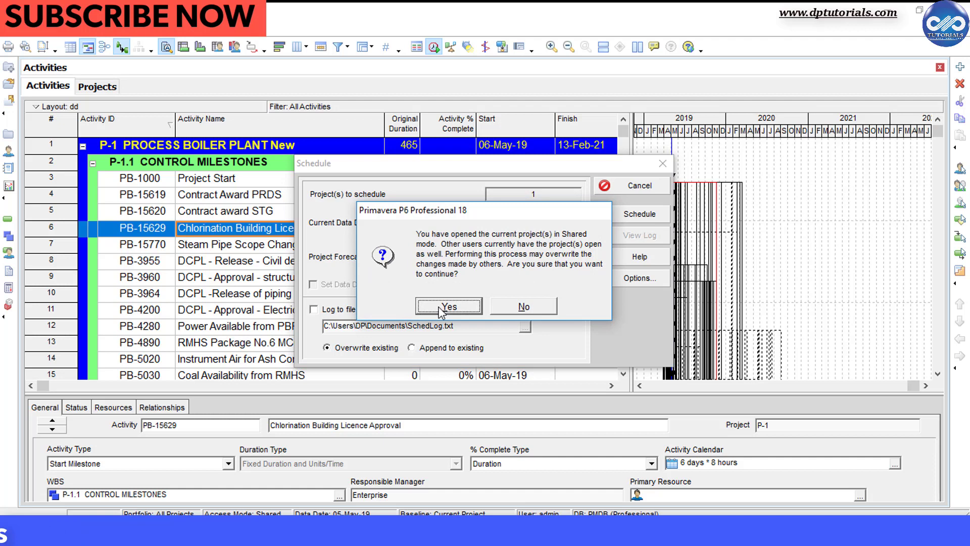
pyautogui.click(448, 306)
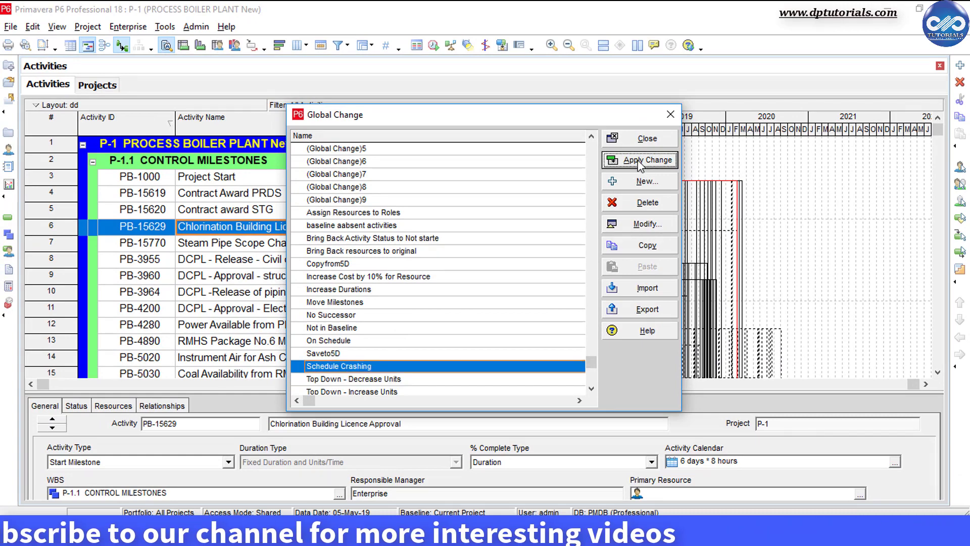
# Step: Run Schedule Crashing again, commit the cuts without a log; project finishes 09-Feb-21
pyautogui.click(640, 159)
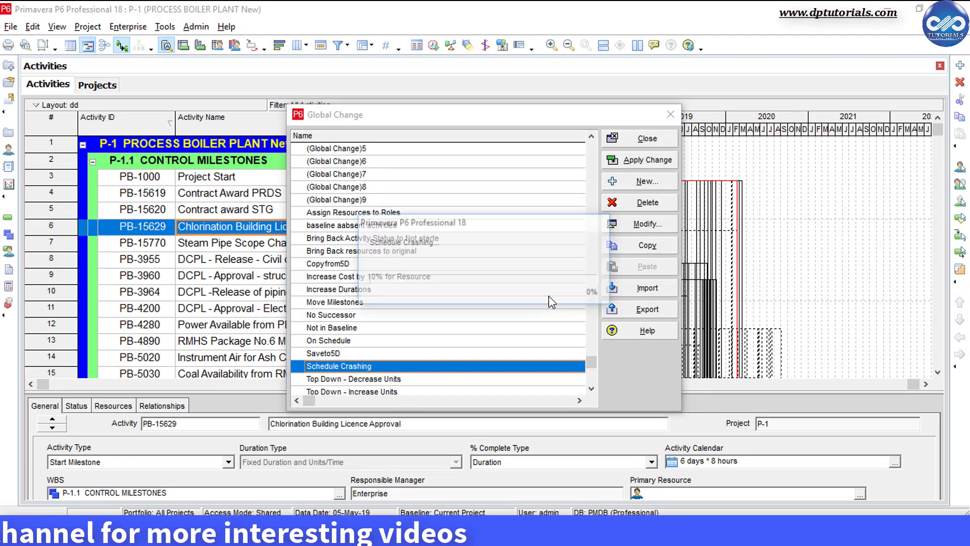
pyautogui.click(646, 159)
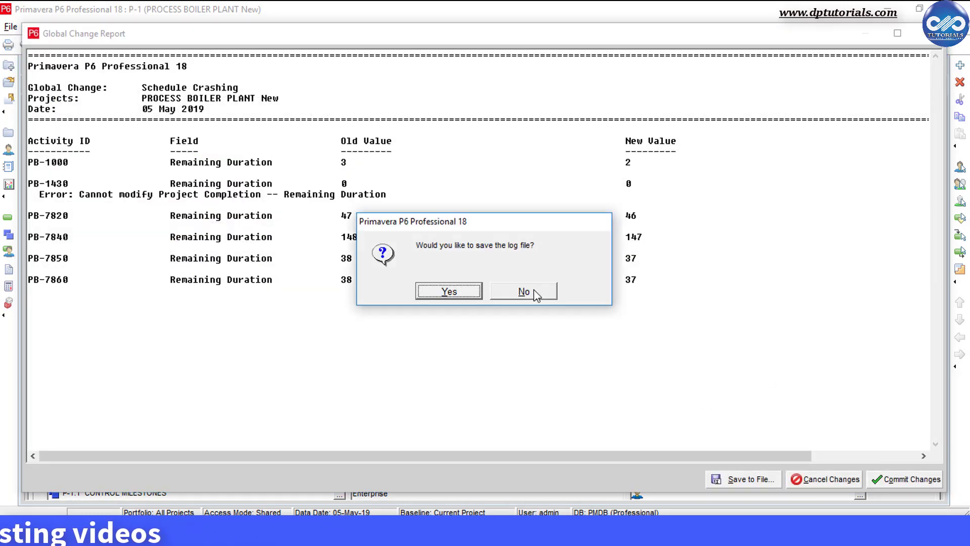
pyautogui.click(523, 291)
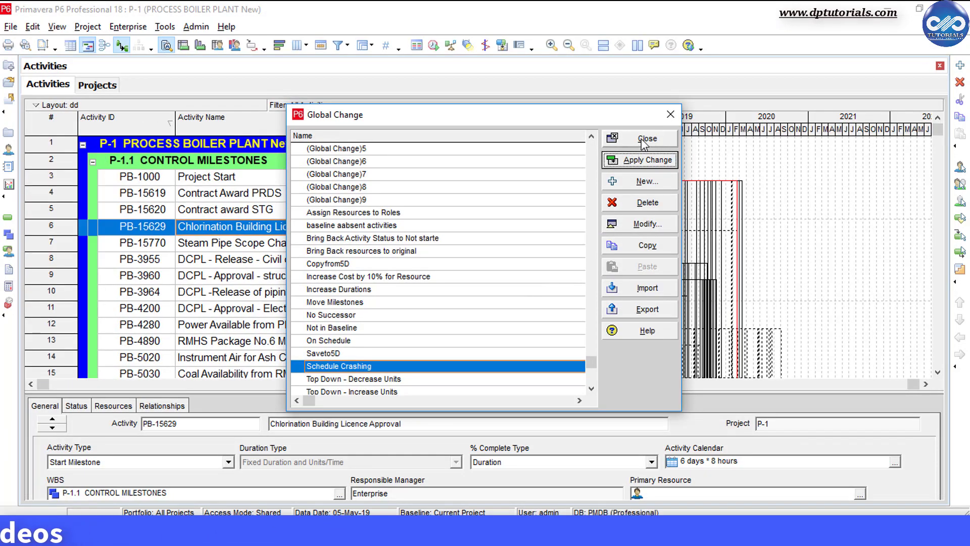
pyautogui.click(646, 138)
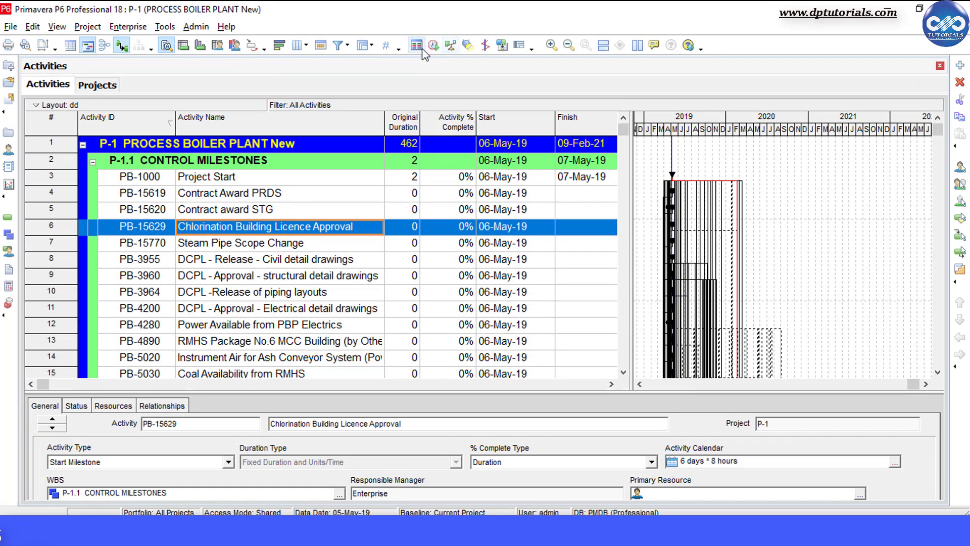
# Step: Reschedule P-1 again via F9 so it spans 459 days, finishing 04-Feb-21
pyautogui.click(432, 46)
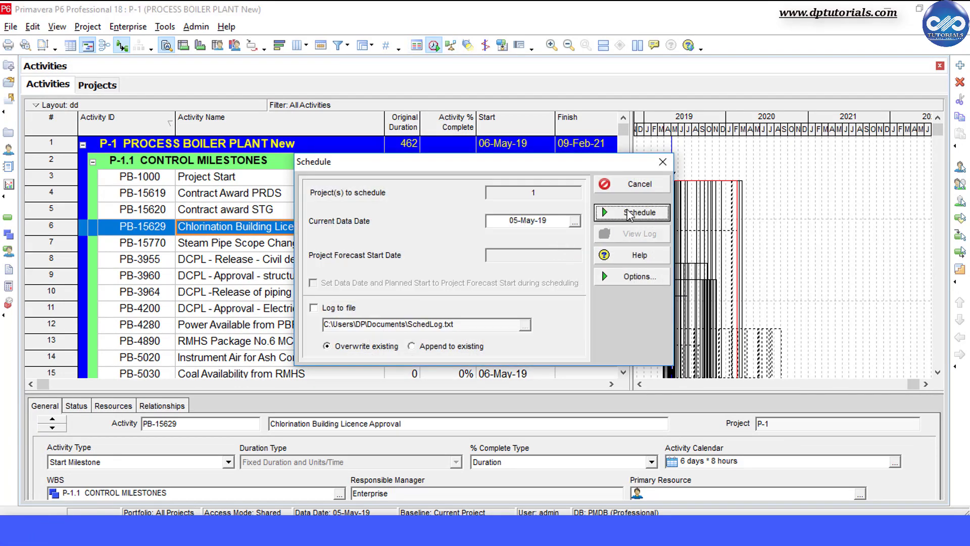
pyautogui.click(631, 212)
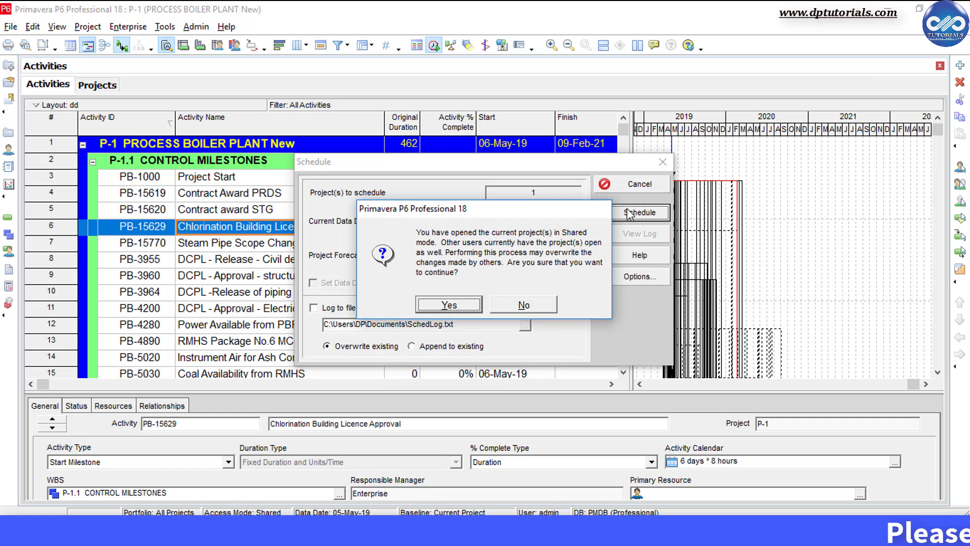
pyautogui.click(448, 304)
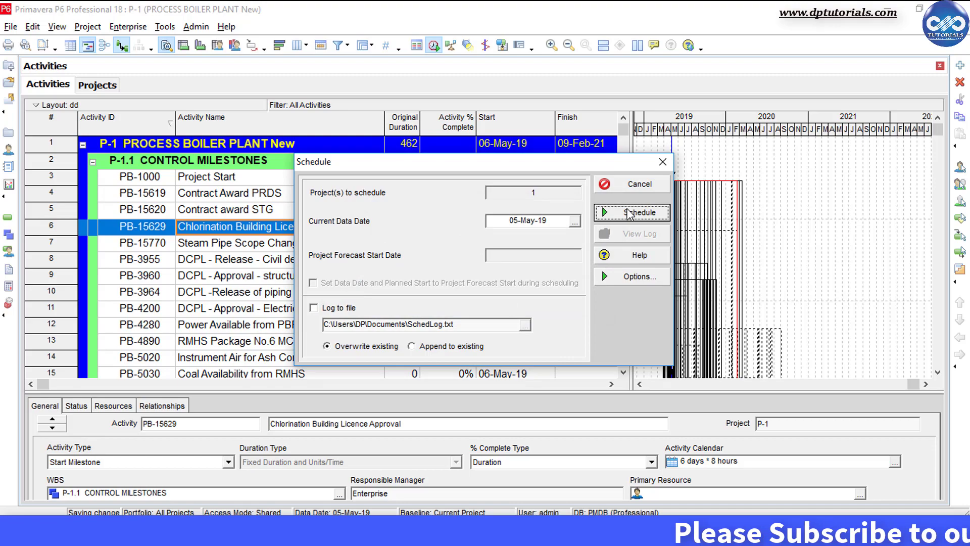
pyautogui.click(631, 212)
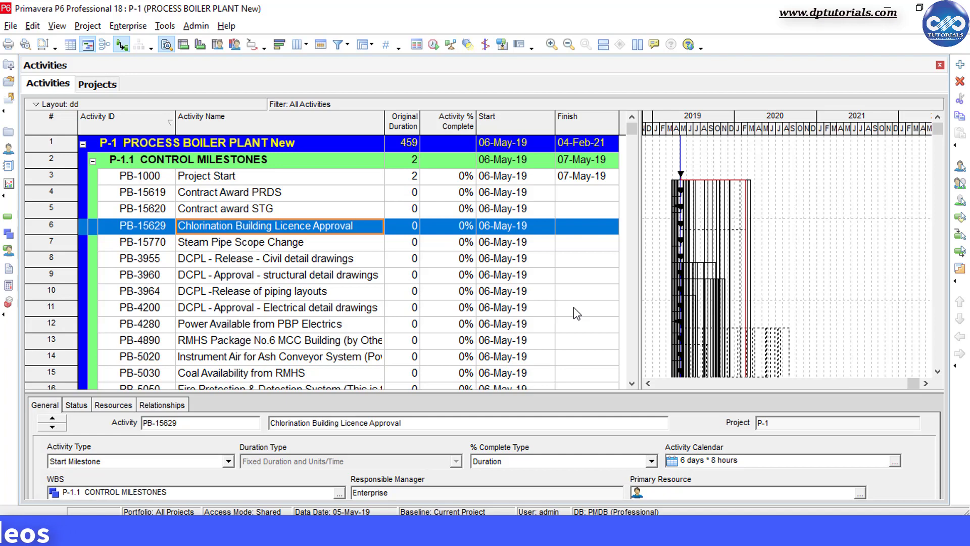
pyautogui.moveTo(556, 349)
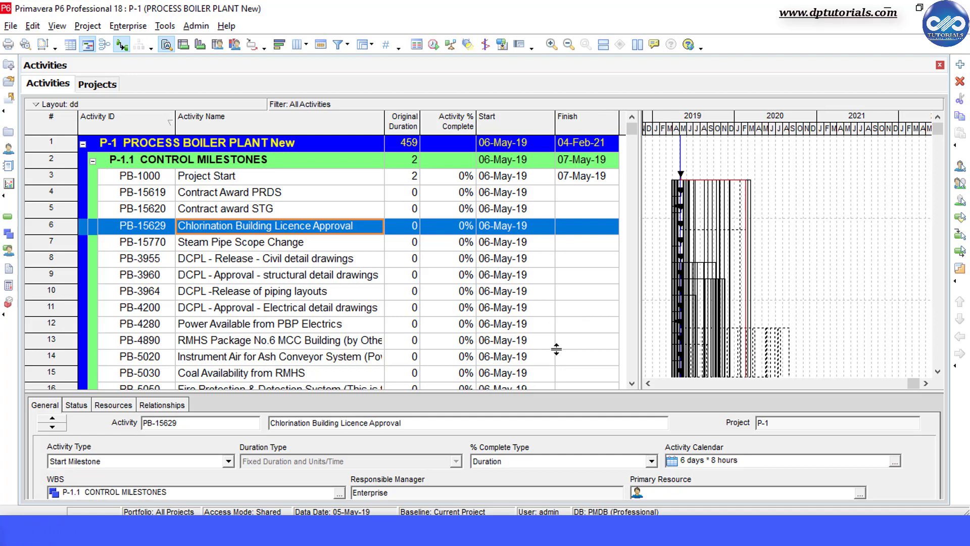